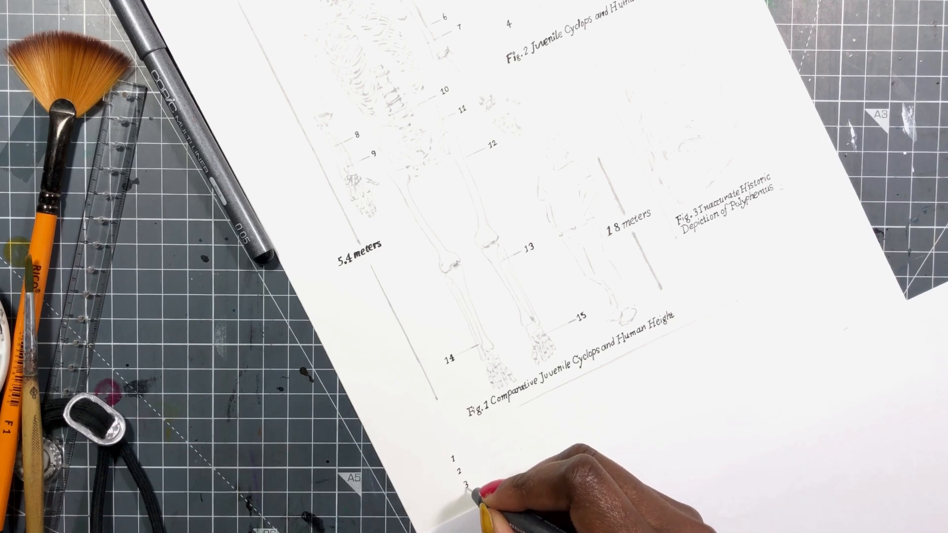
pyautogui.moveTo(652, 376)
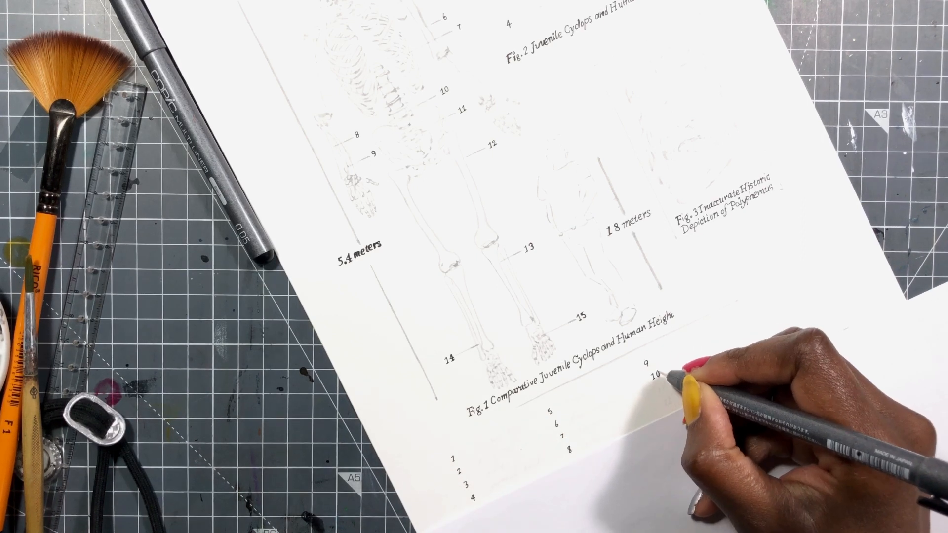